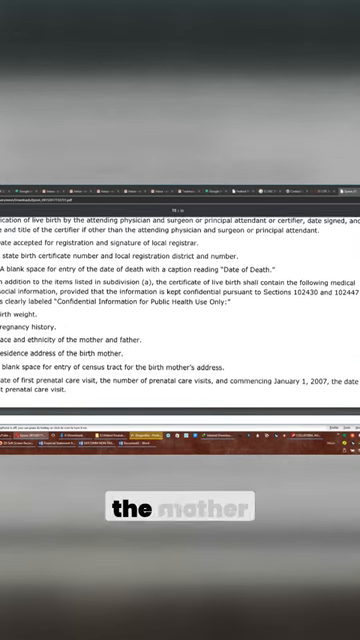
pyautogui.scroll(-3)
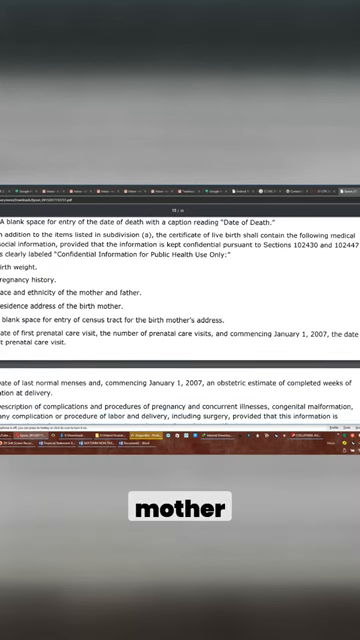
pyautogui.scroll(-3)
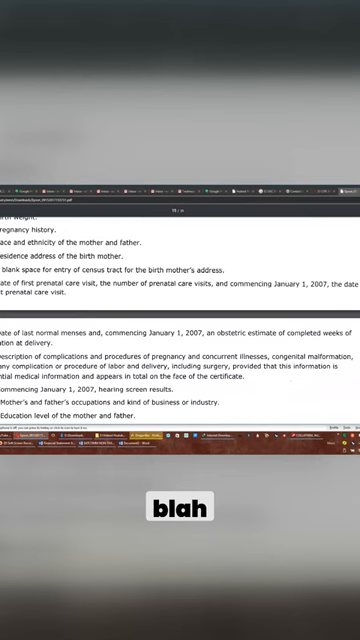
pyautogui.scroll(-3)
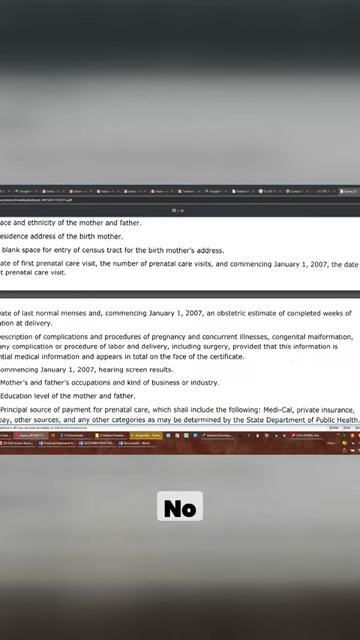
pyautogui.scroll(-3)
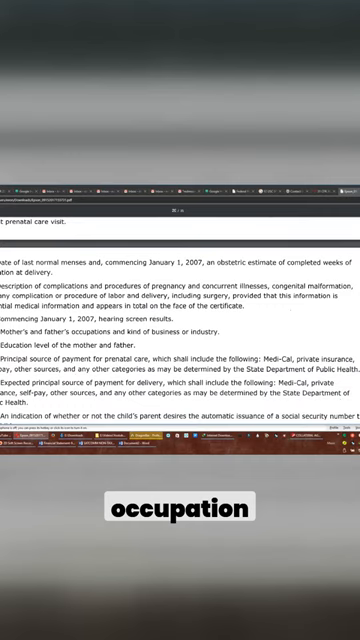
pyautogui.scroll(-3)
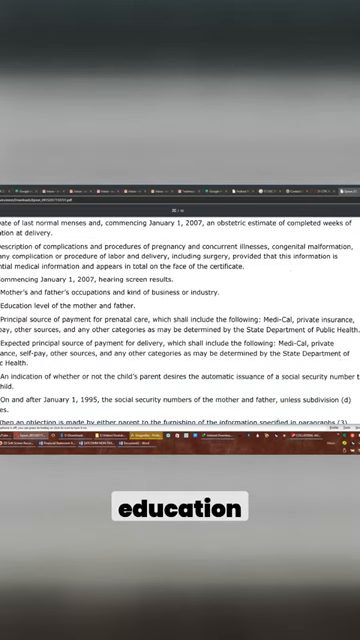
pyautogui.scroll(-3)
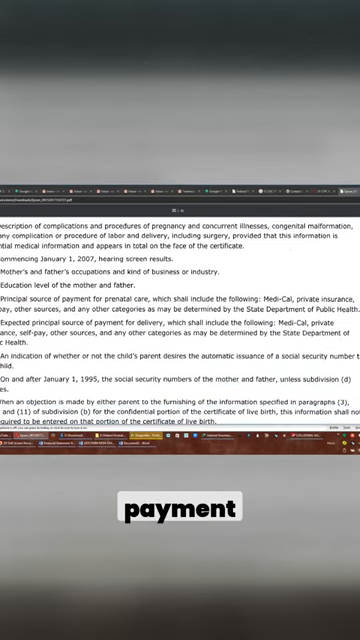
pyautogui.scroll(-3)
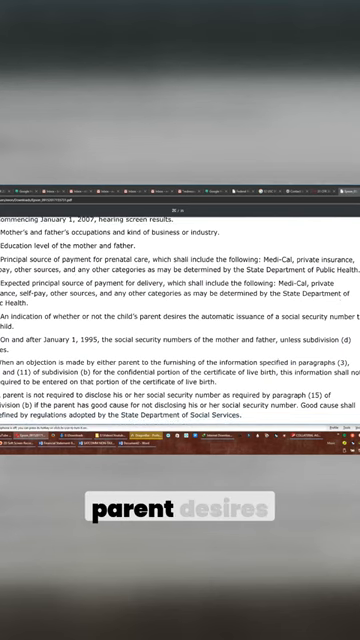
pyautogui.scroll(-3)
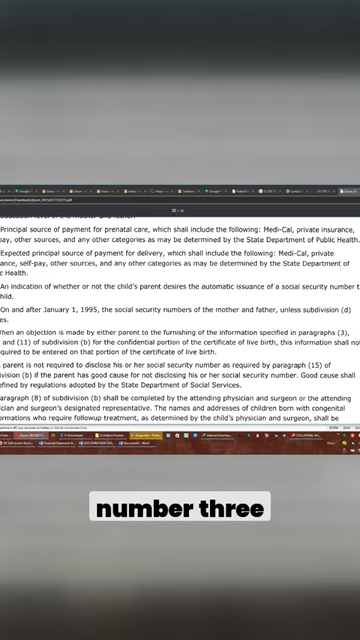
pyautogui.scroll(-3)
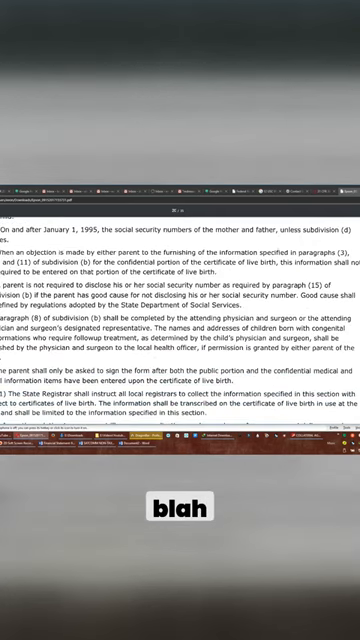
pyautogui.scroll(-3)
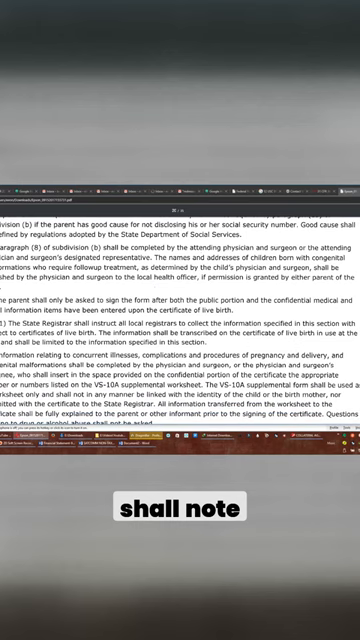
pyautogui.scroll(-3)
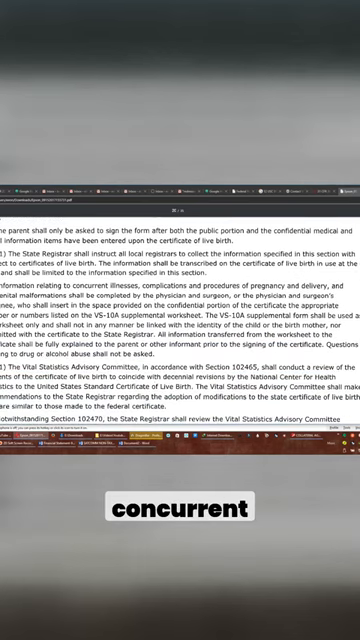
pyautogui.scroll(-3)
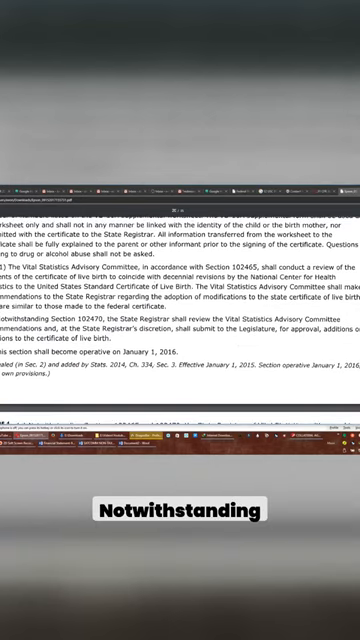
pyautogui.scroll(-3)
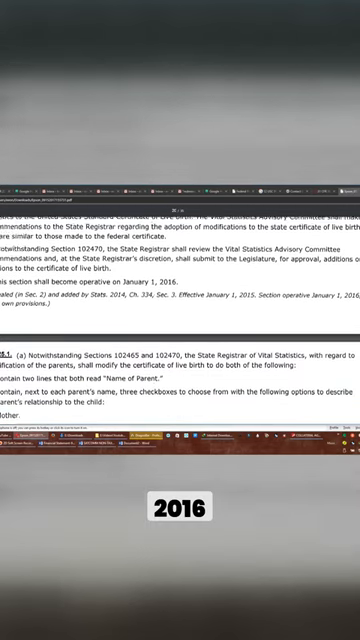
pyautogui.scroll(-3)
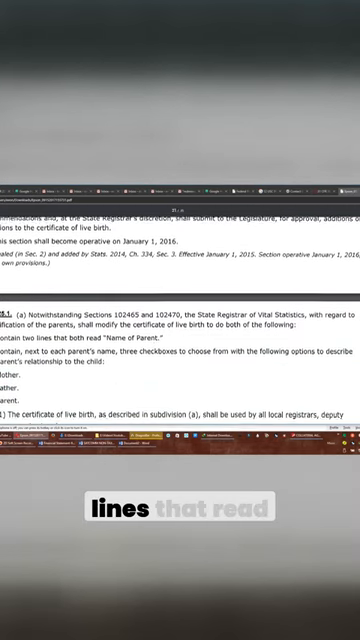
pyautogui.scroll(-3)
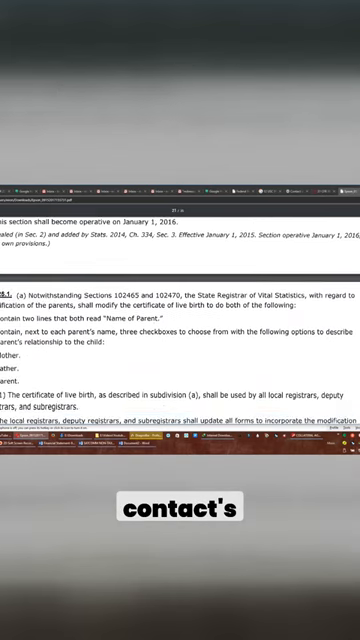
pyautogui.scroll(-3)
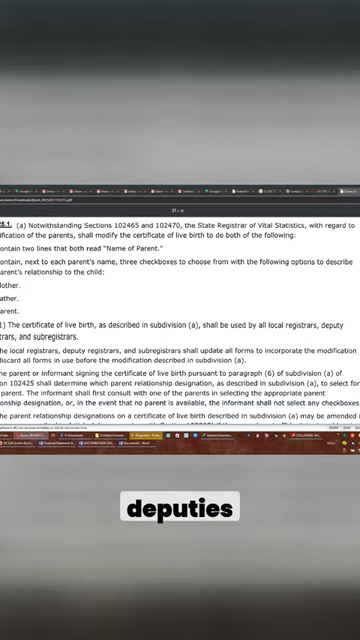
pyautogui.scroll(-3)
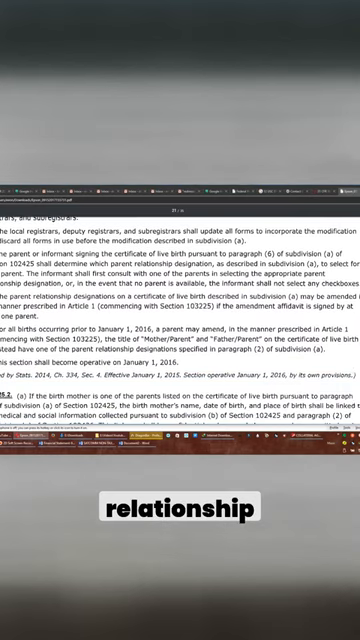